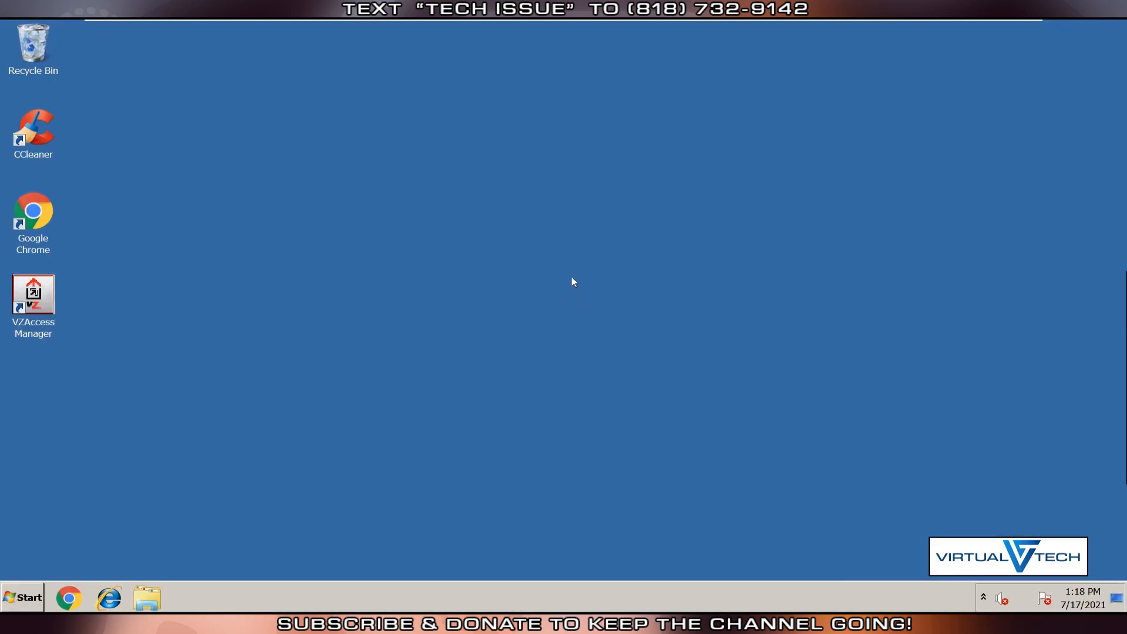
mouse_move(369, 303)
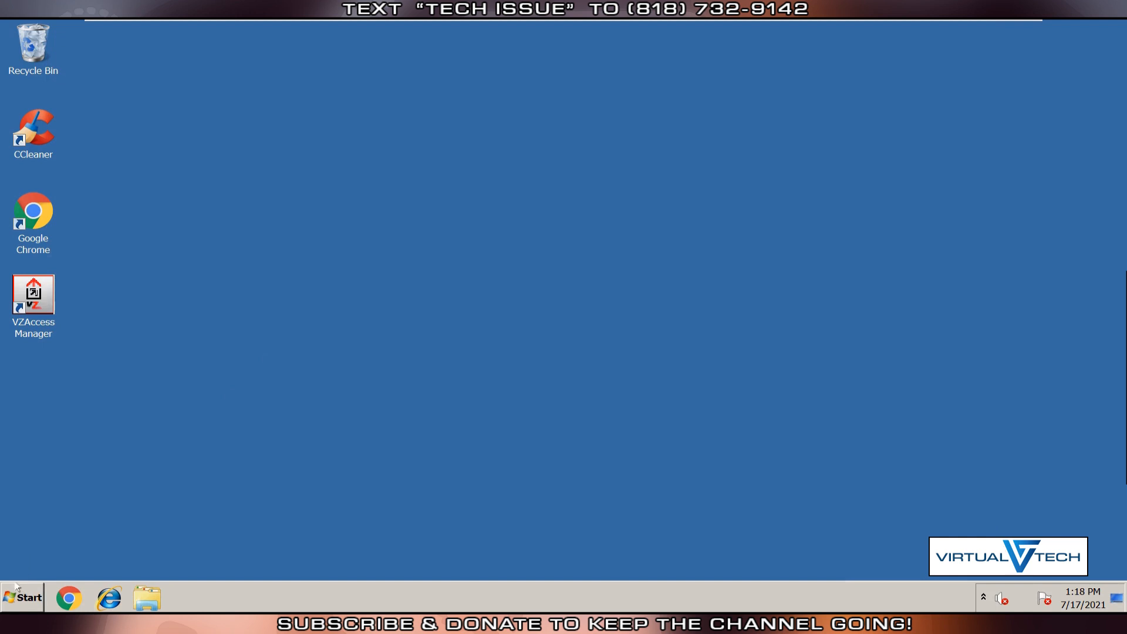
Step: Bring up the Start menu from the Windows 7 desktop
left_click(21, 598)
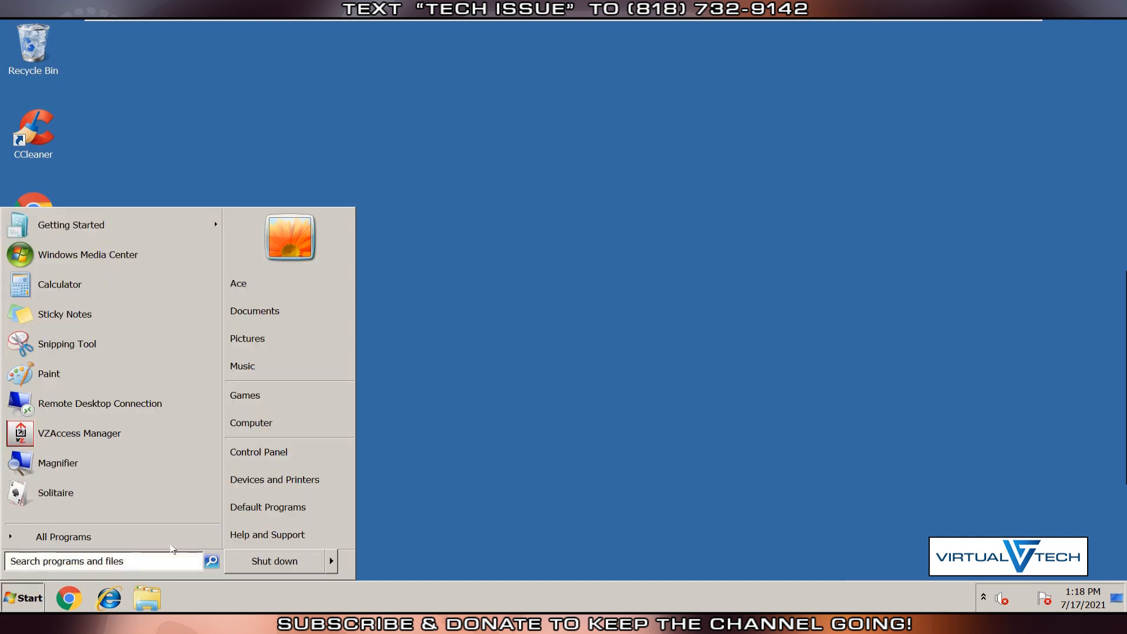
Step: Reach the Backup and Restore page via Control Panel's System and Security
left_click(259, 451)
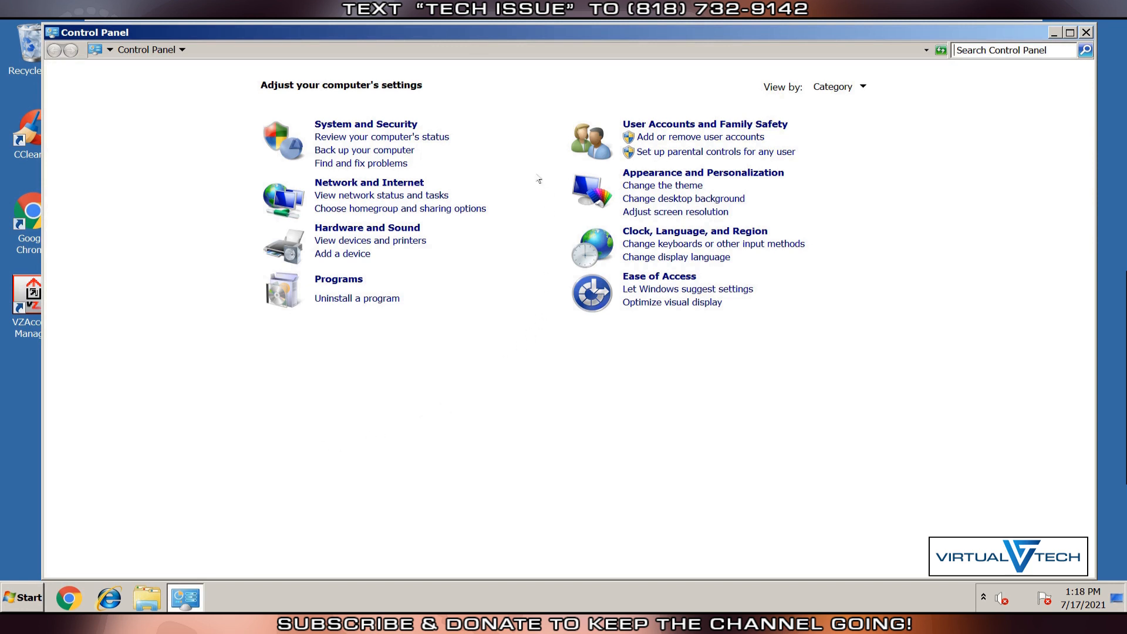
mouse_move(280, 90)
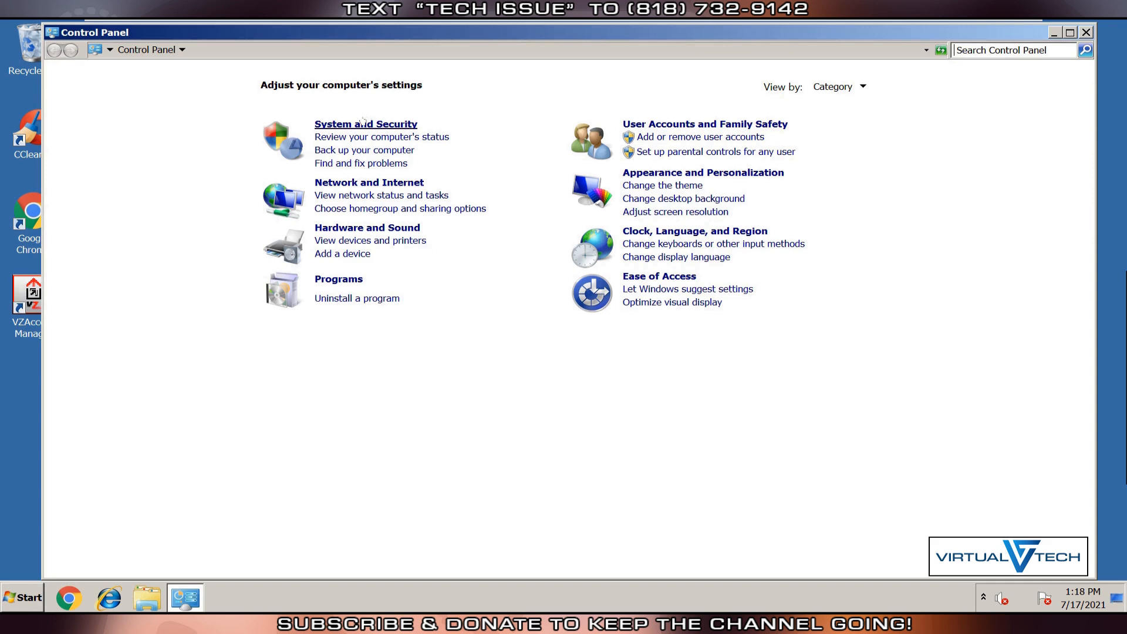
left_click(365, 123)
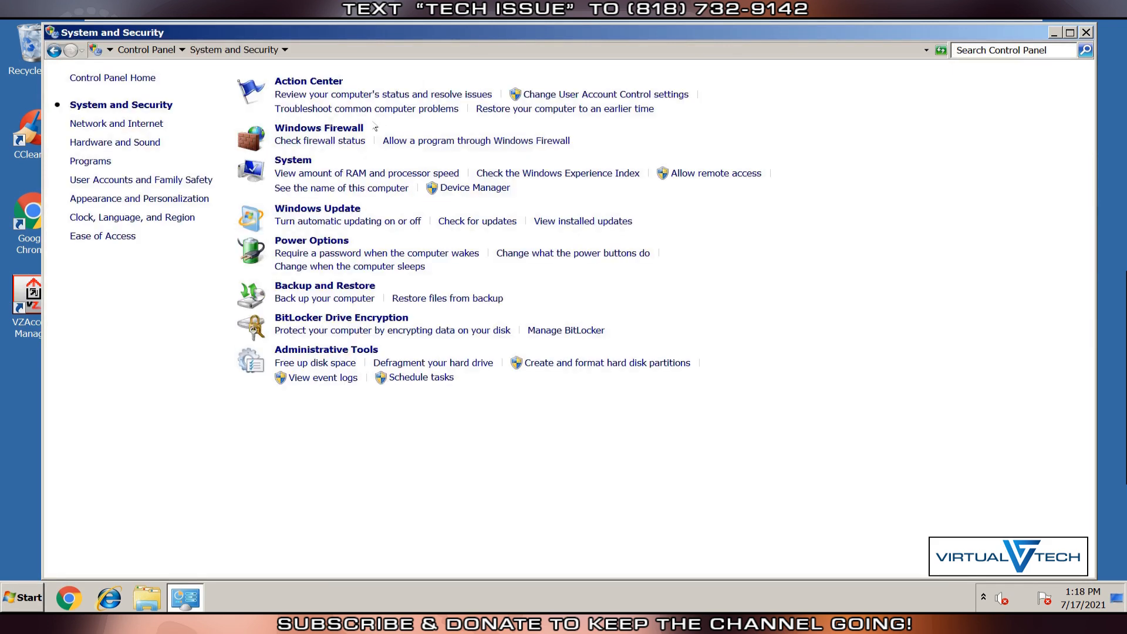
mouse_move(451, 217)
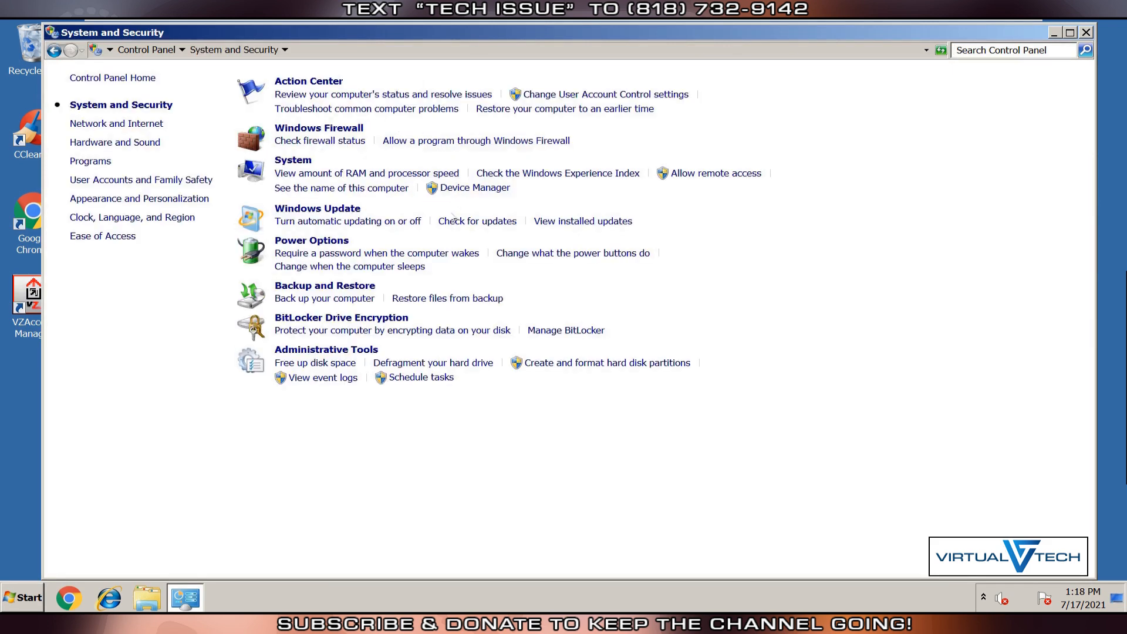
mouse_move(324, 285)
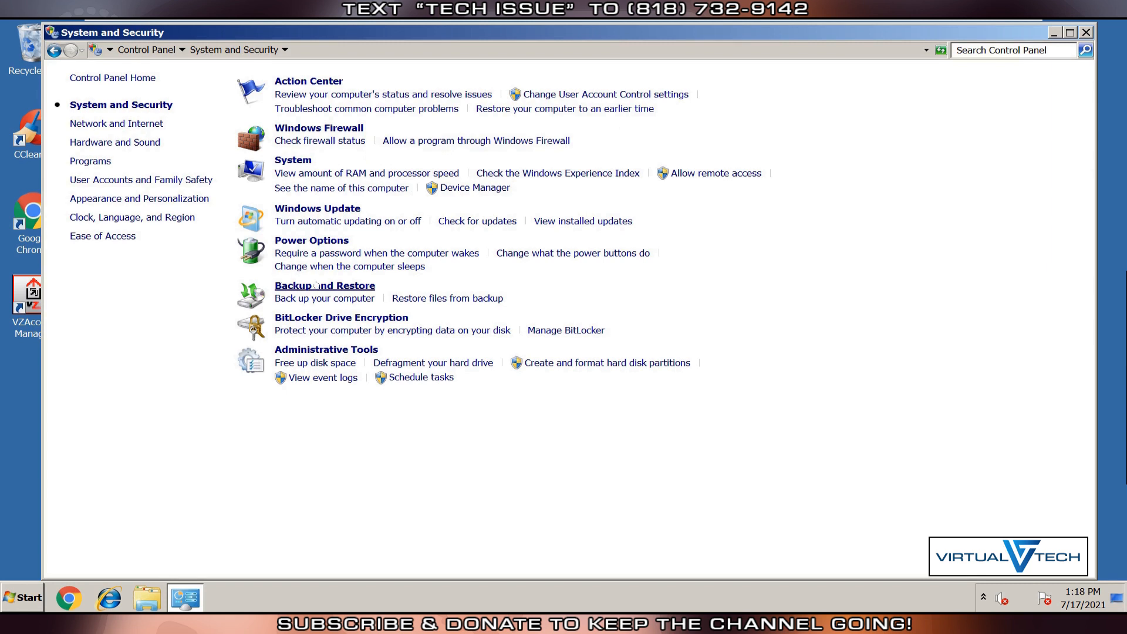
mouse_move(324, 285)
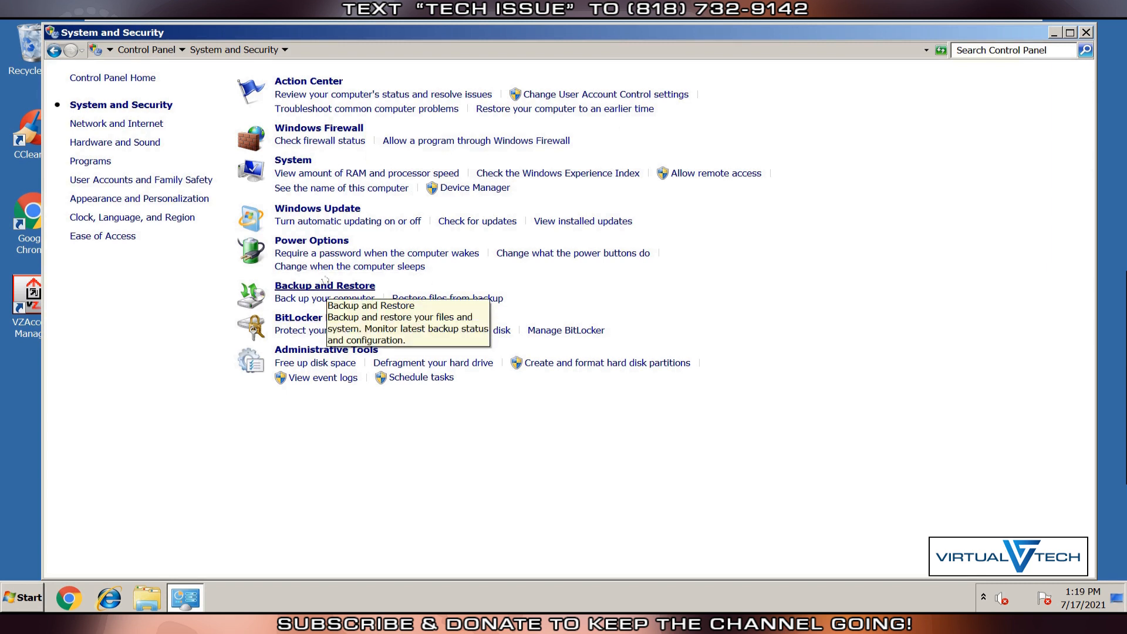
left_click(324, 285)
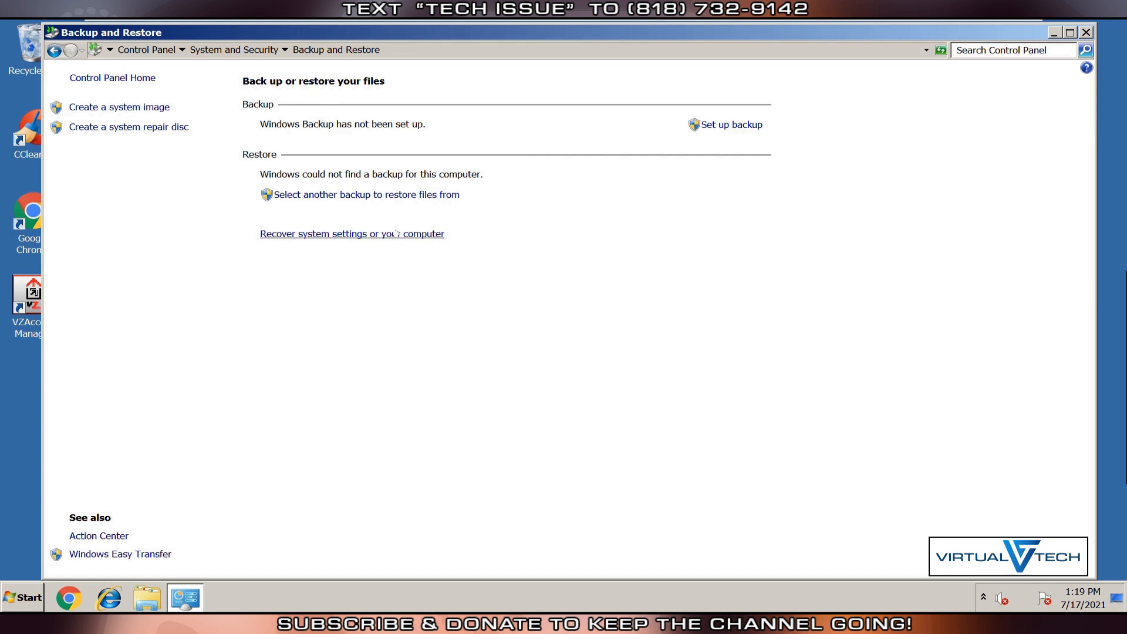
Step: Go from 'Recover system settings or your computer' to the Advanced Recovery Methods page
left_click(352, 234)
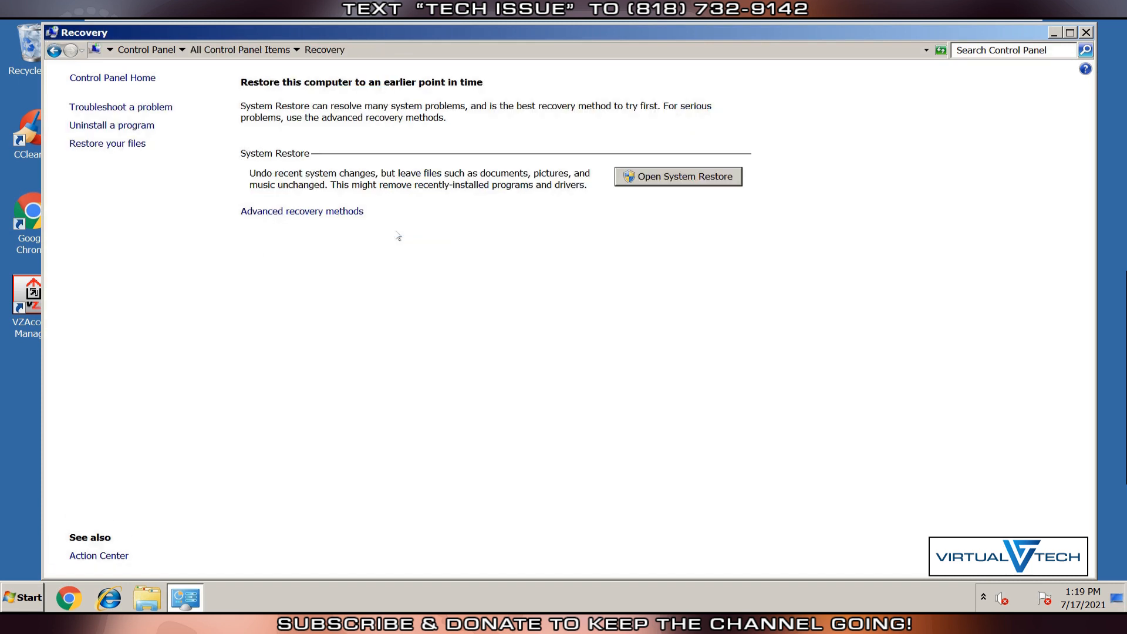
mouse_move(407, 209)
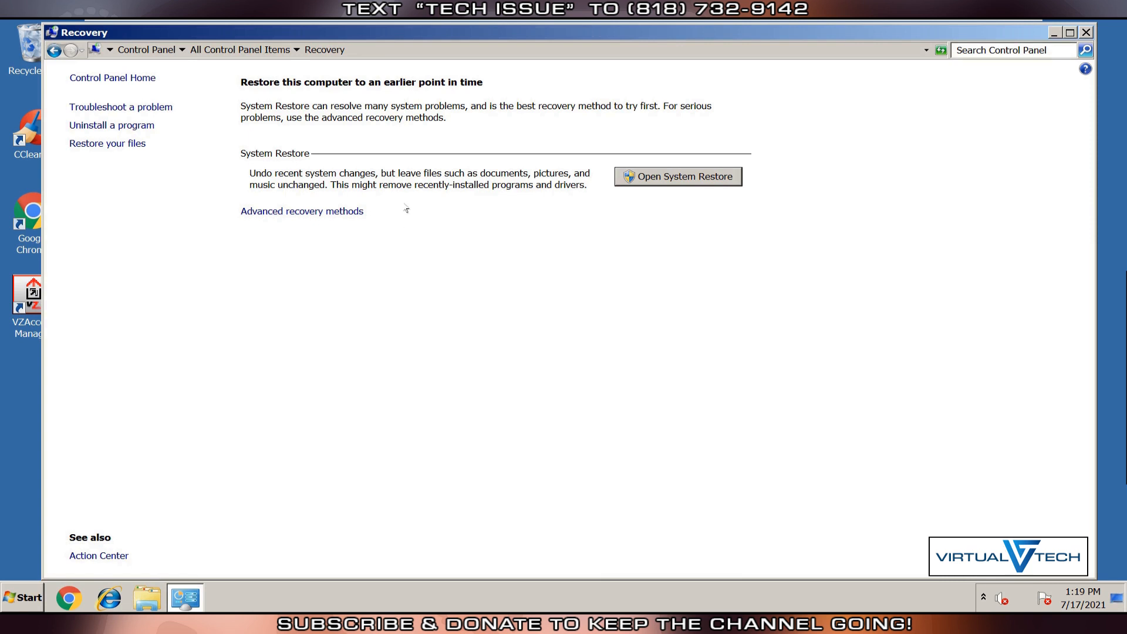
mouse_move(229, 67)
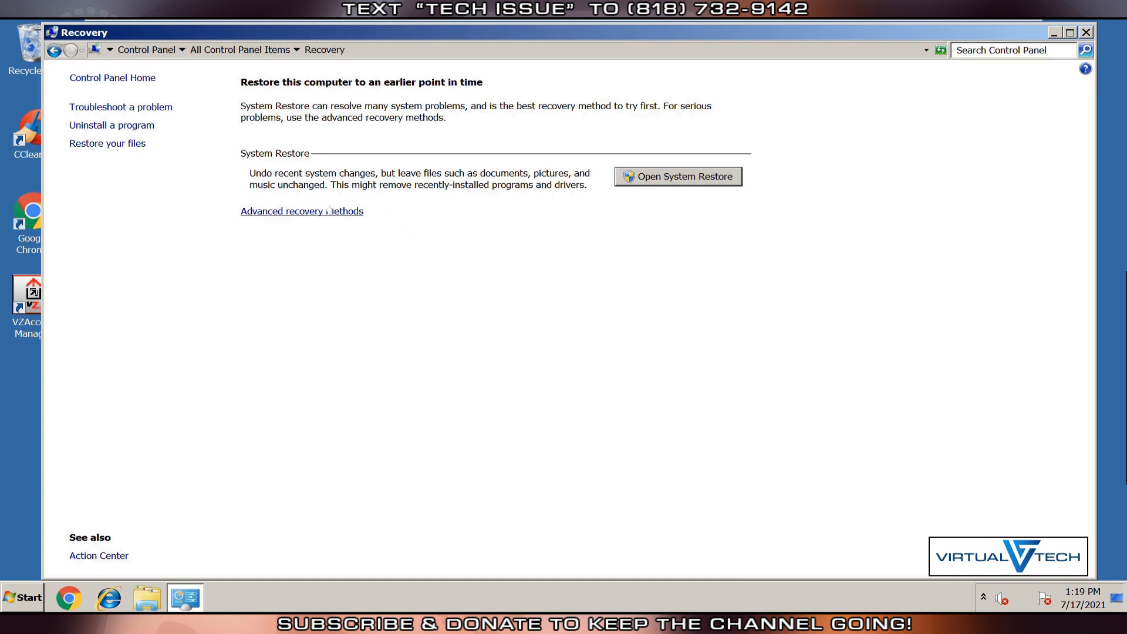
left_click(302, 210)
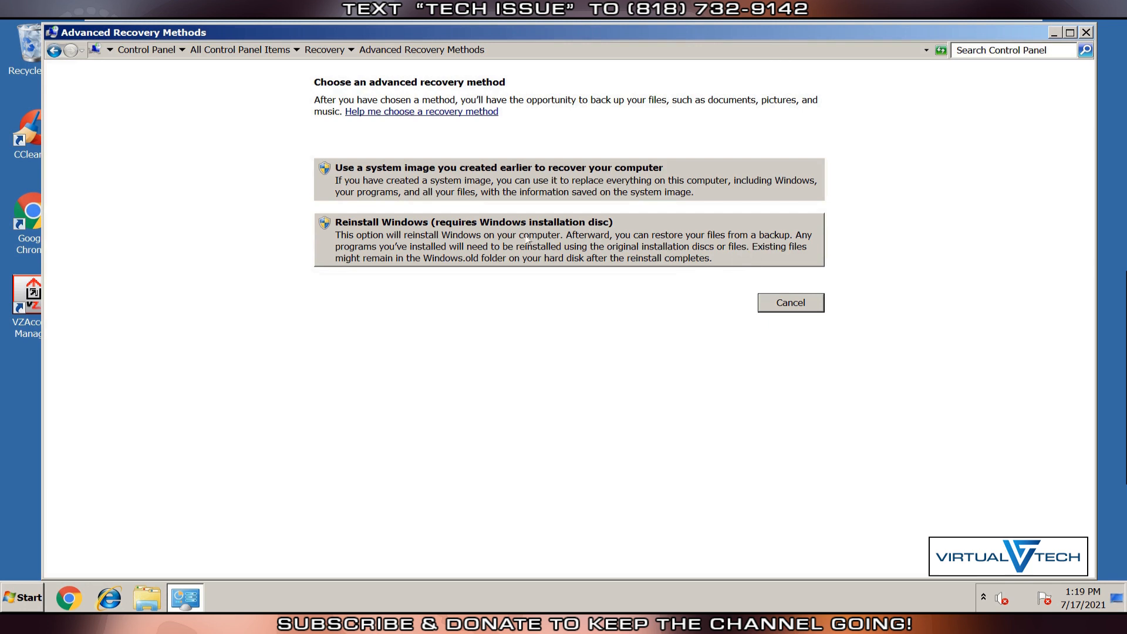
Step: Choose 'Reinstall Windows (requires Windows installation disc)' as the recovery method
left_click(473, 222)
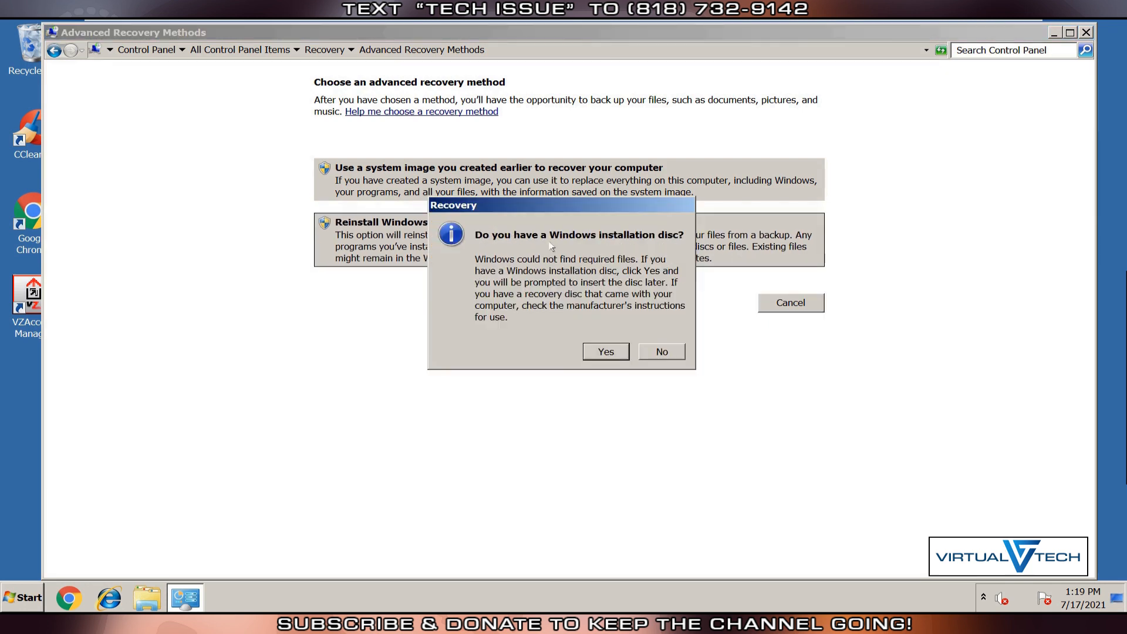
mouse_move(603, 248)
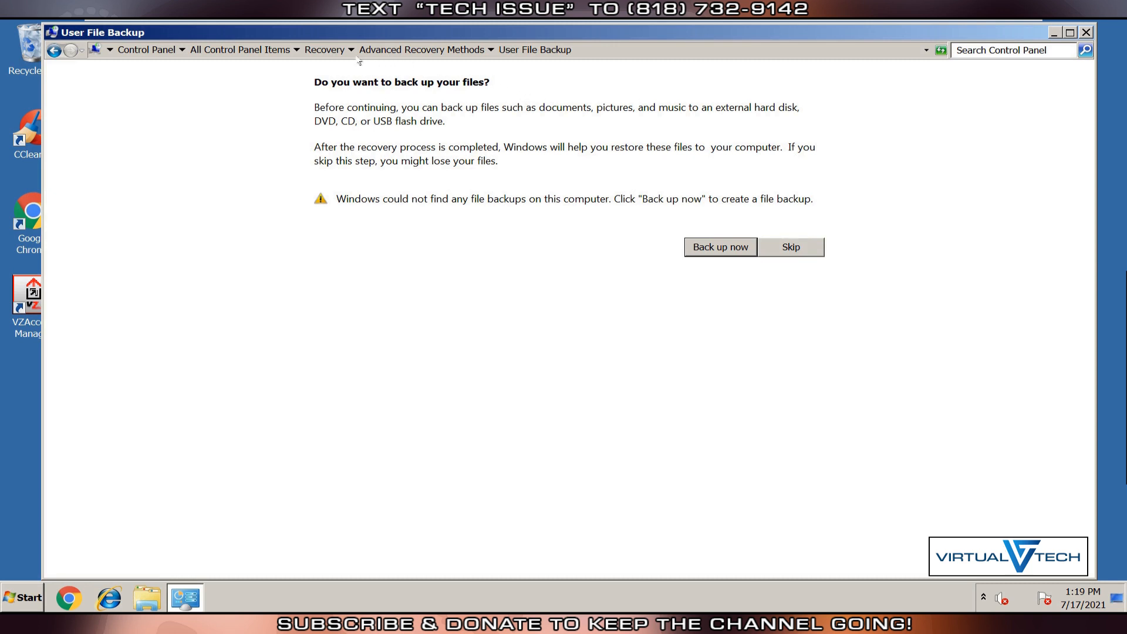
mouse_move(350, 107)
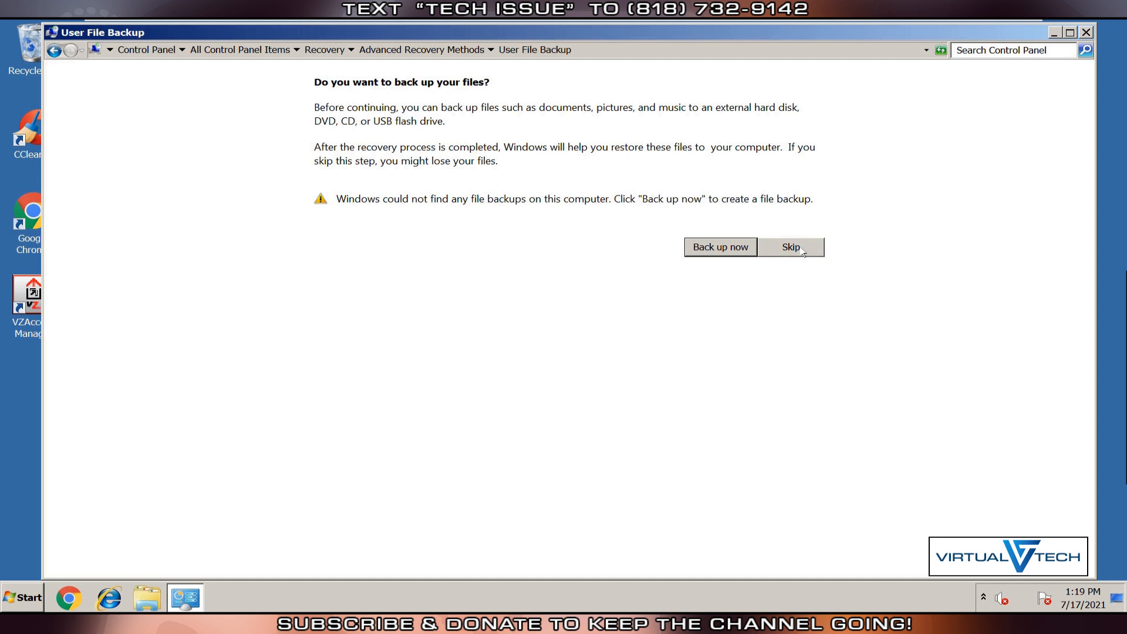
Step: Skip the User File Backup and restart into System Recovery Options
left_click(790, 247)
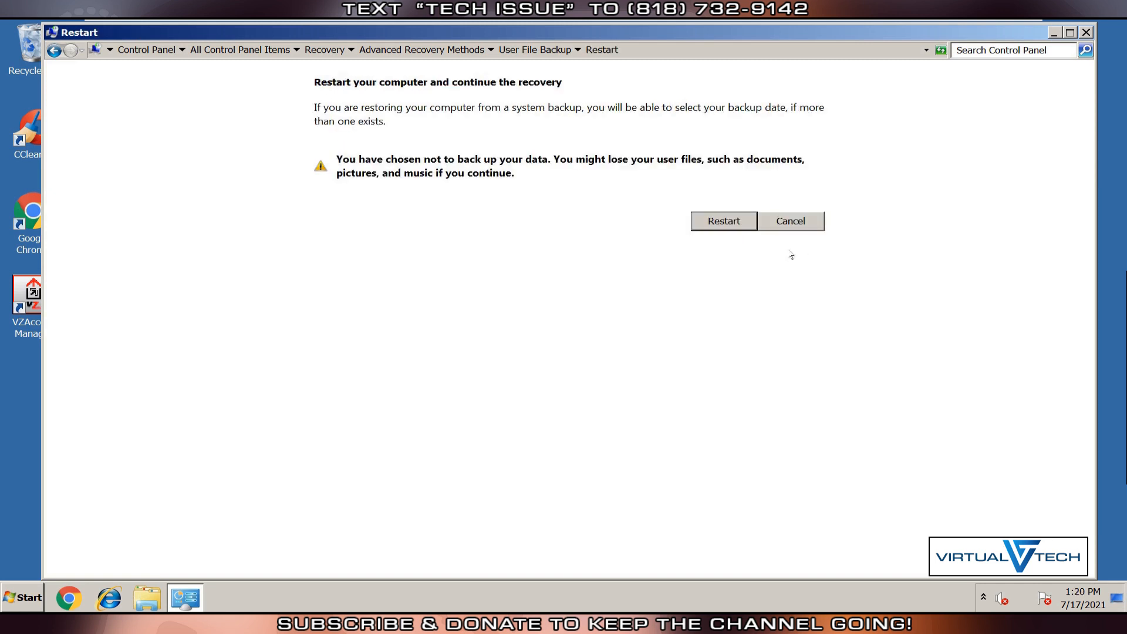
mouse_move(552, 121)
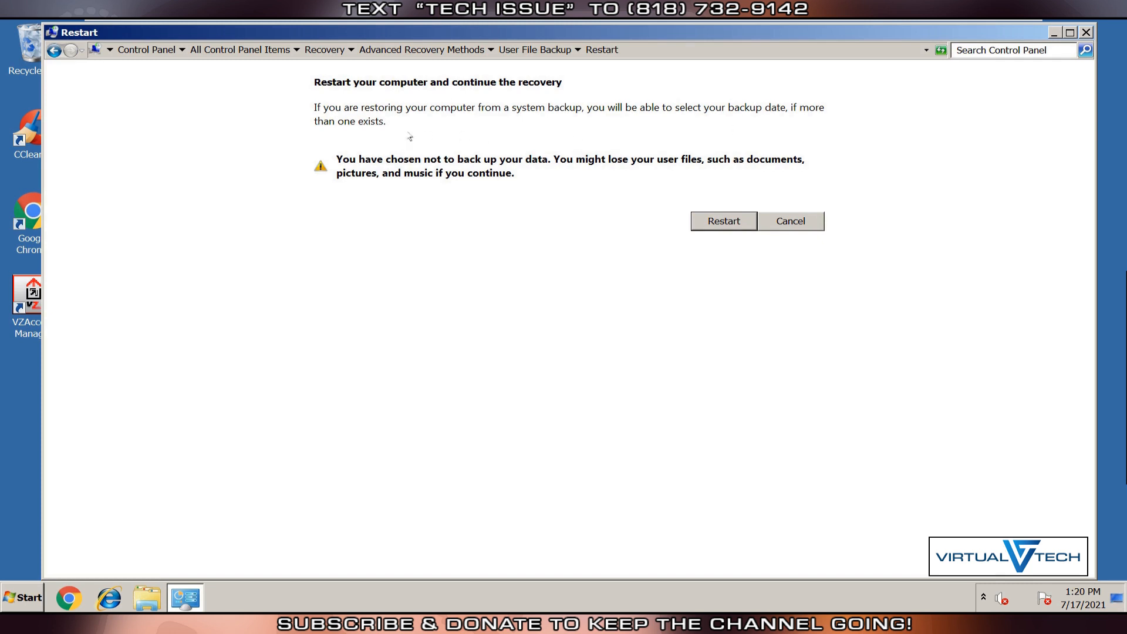
mouse_move(681, 171)
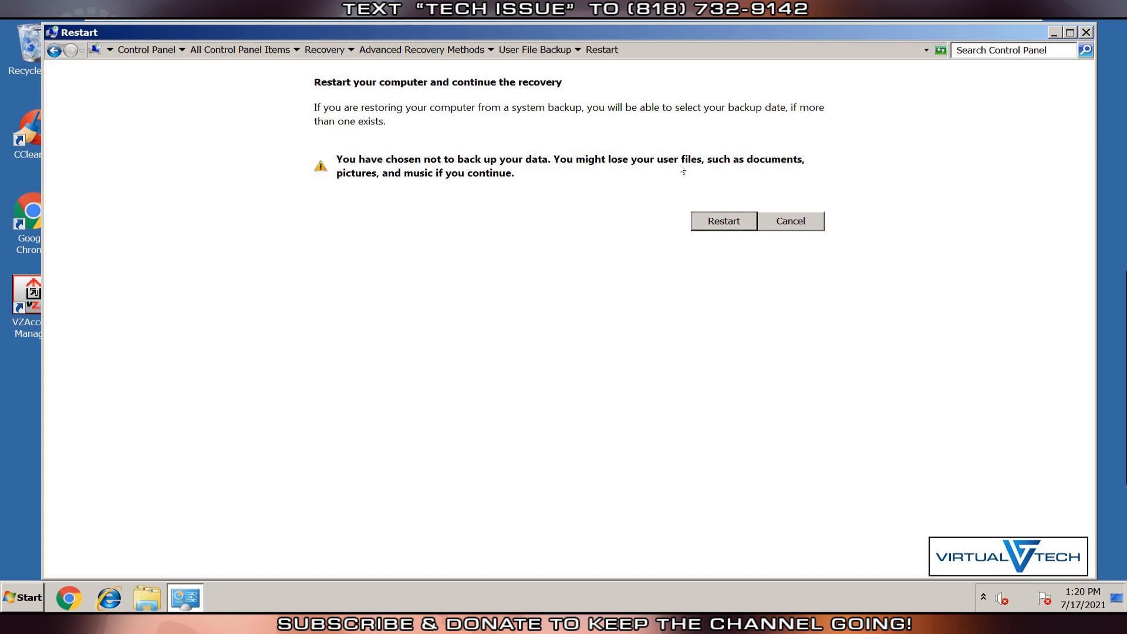
mouse_move(723, 226)
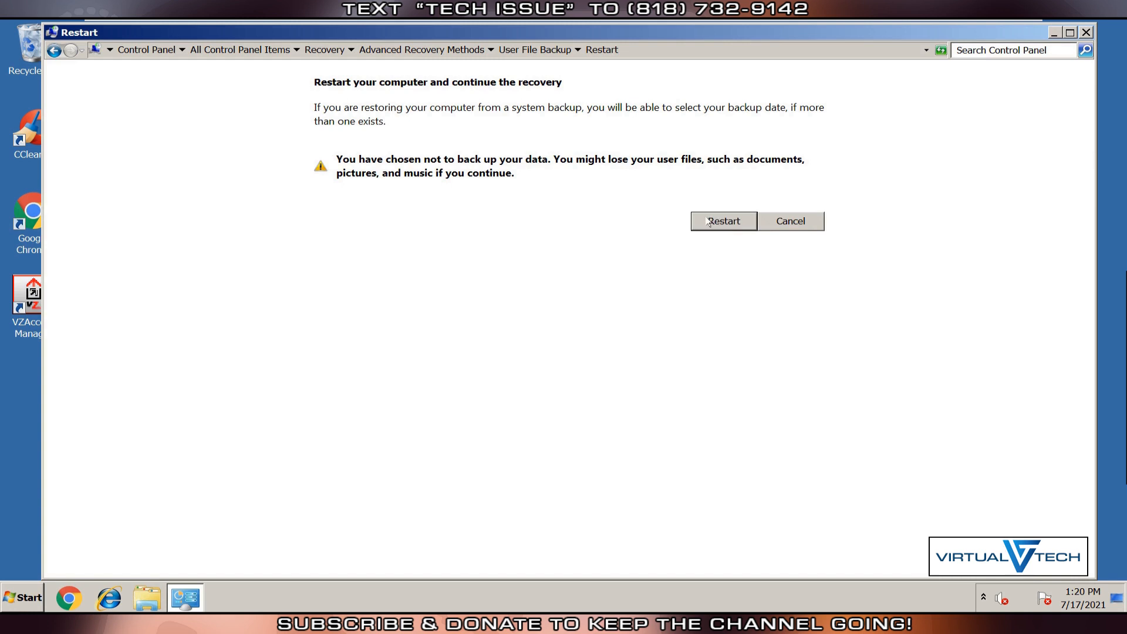
left_click(723, 221)
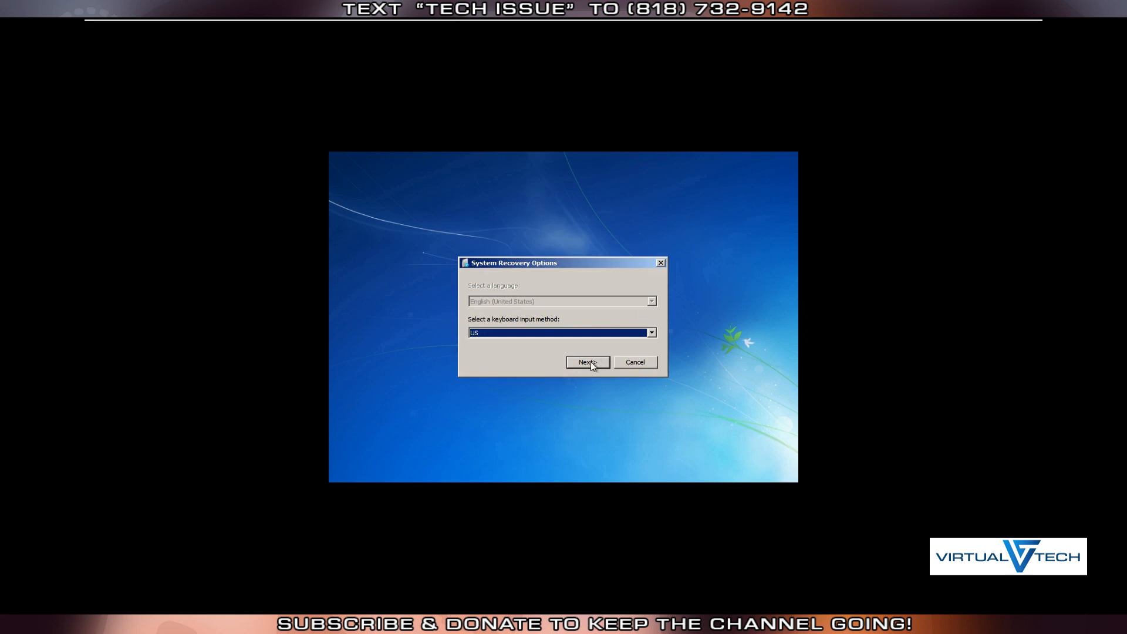
Step: Keep US keyboard input, answer Yes to reinstalling Windows and Yes to having the disc
left_click(584, 362)
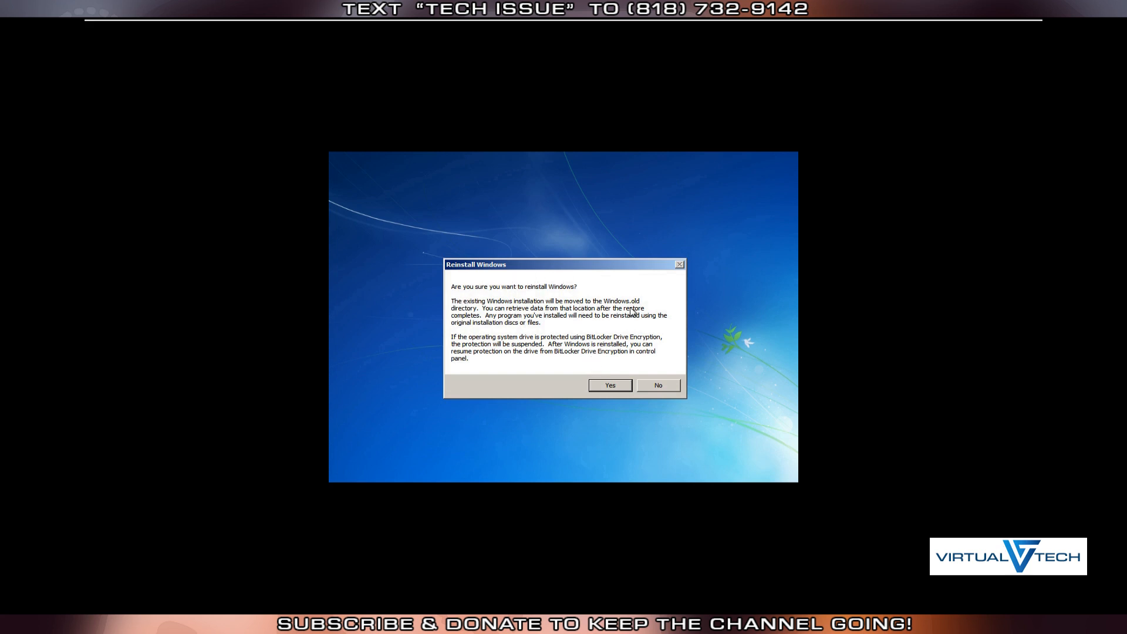
mouse_move(661, 351)
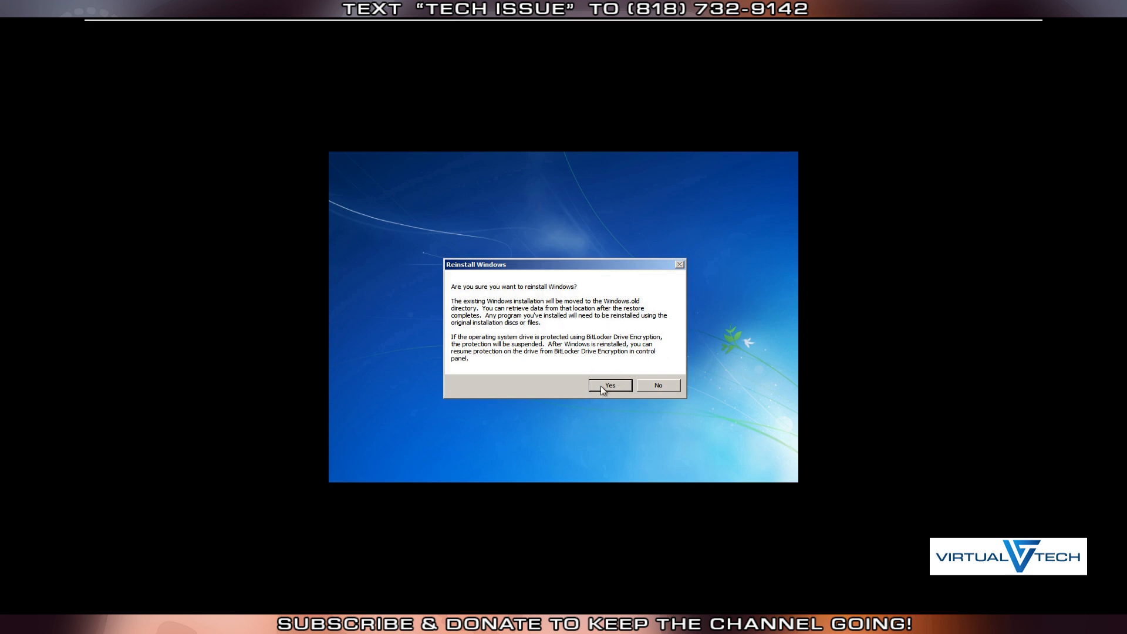
left_click(610, 385)
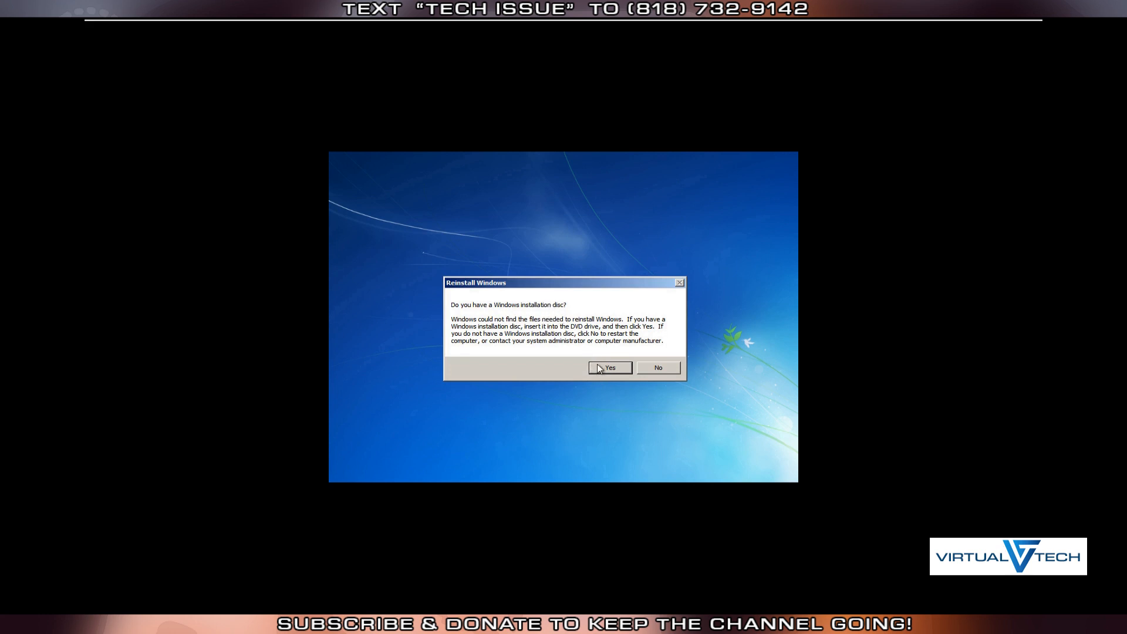
left_click(610, 367)
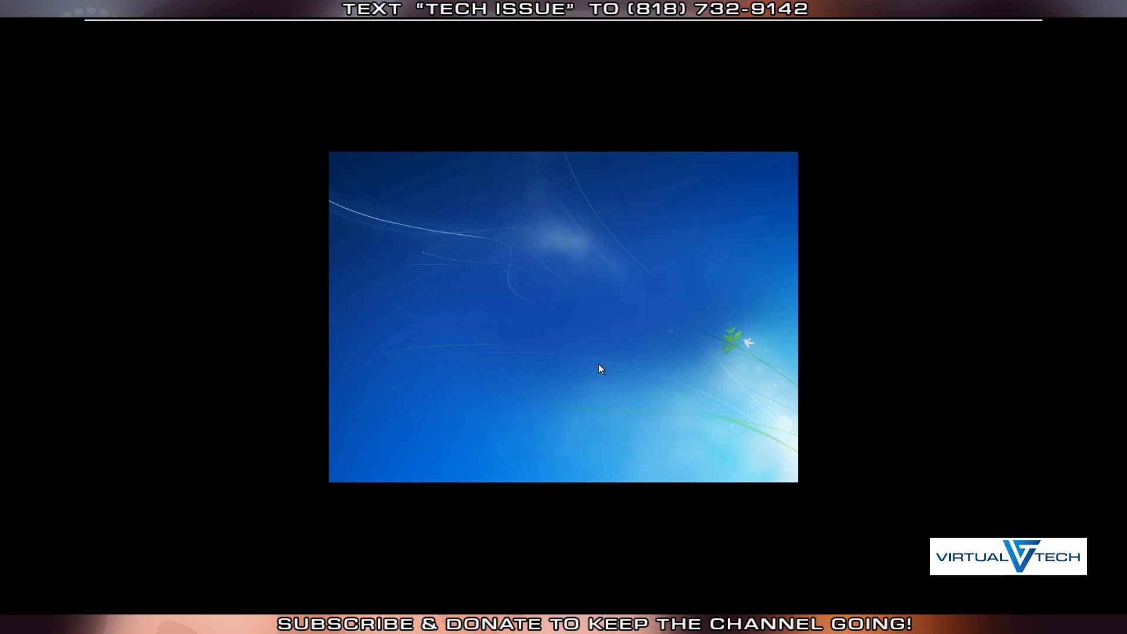